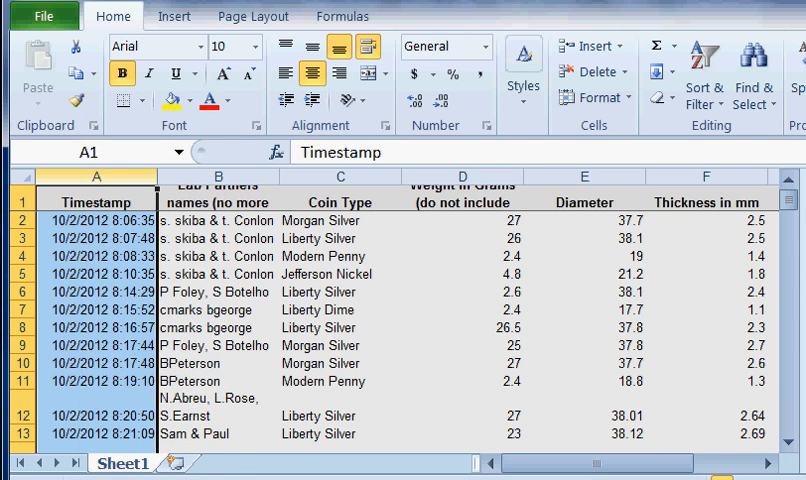
# Step: Delete the Timestamp column from the coin sheet
pyautogui.rightClick(95, 201)
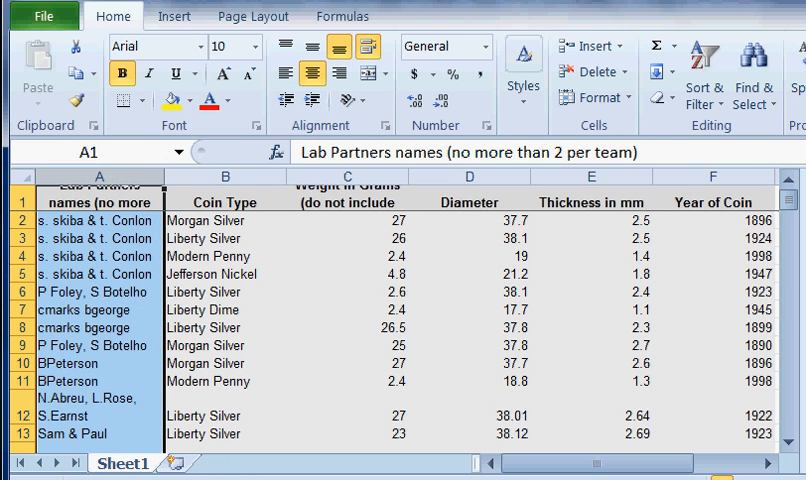
pyautogui.click(70, 381)
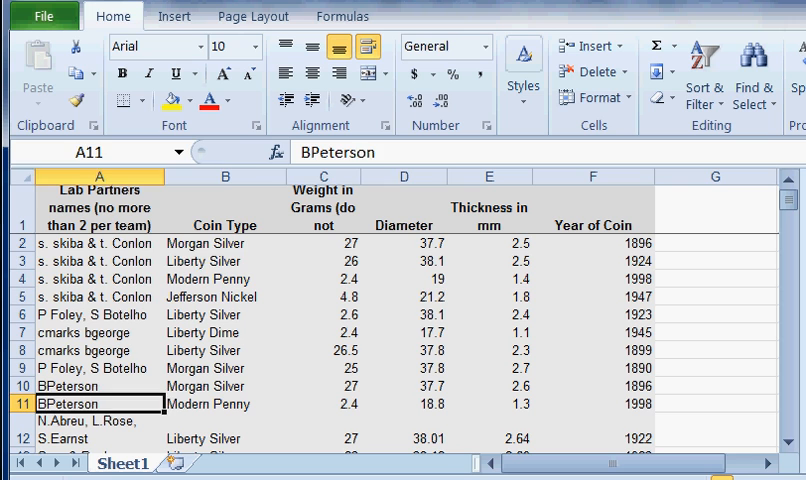
# Step: Sort the coin rows A to Z by Coin Type
pyautogui.click(224, 261)
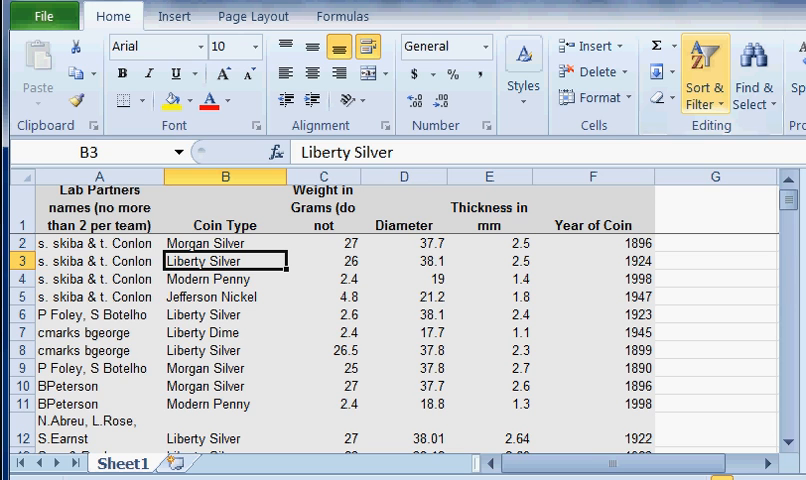
pyautogui.click(704, 75)
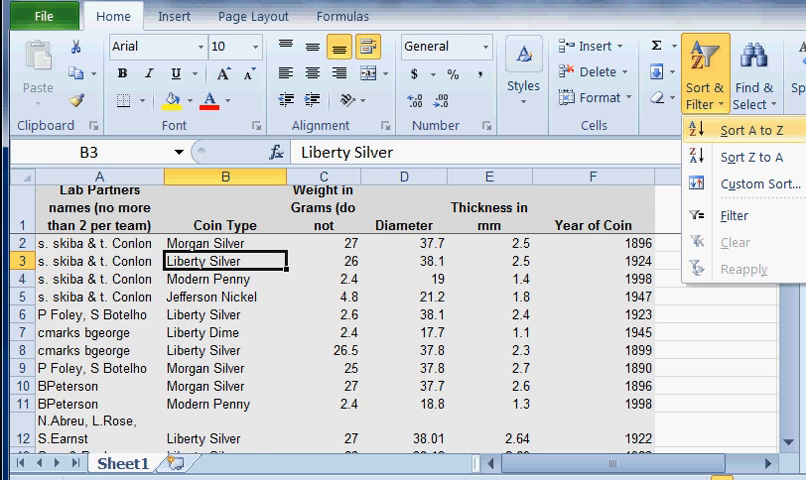
pyautogui.click(754, 129)
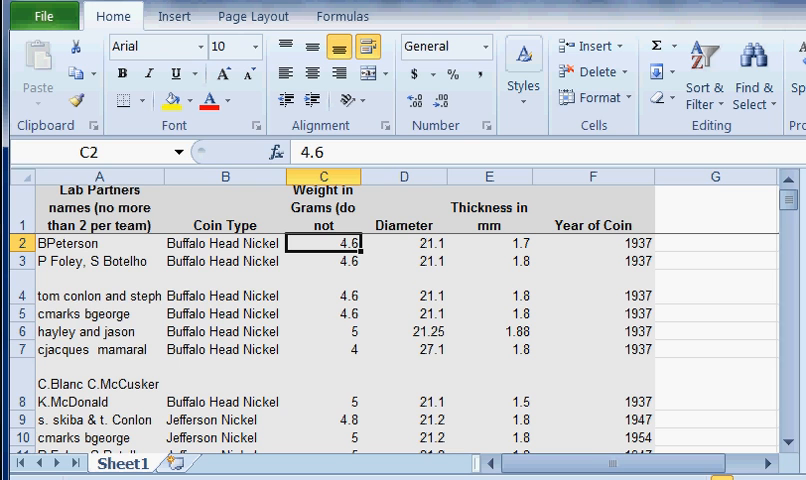
pyautogui.click(322, 295)
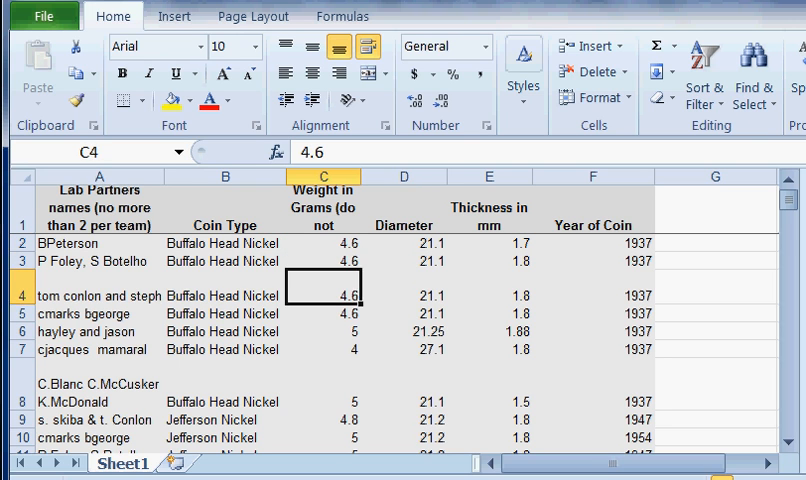
pyautogui.click(322, 419)
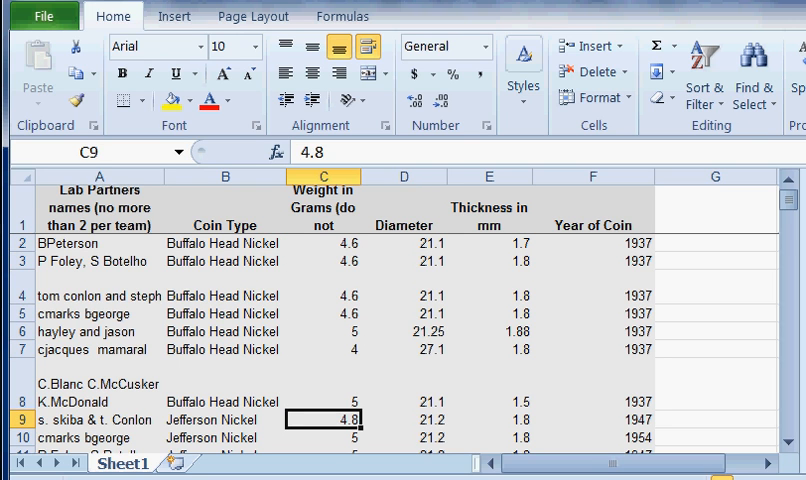
pyautogui.click(322, 401)
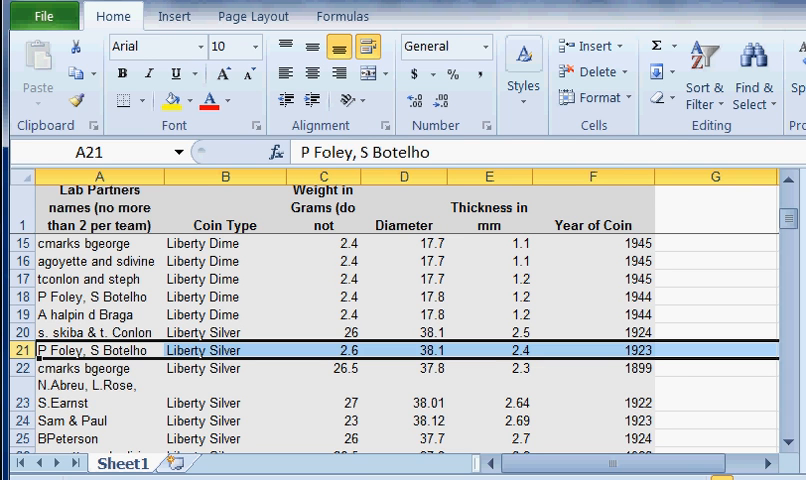
pyautogui.click(95, 438)
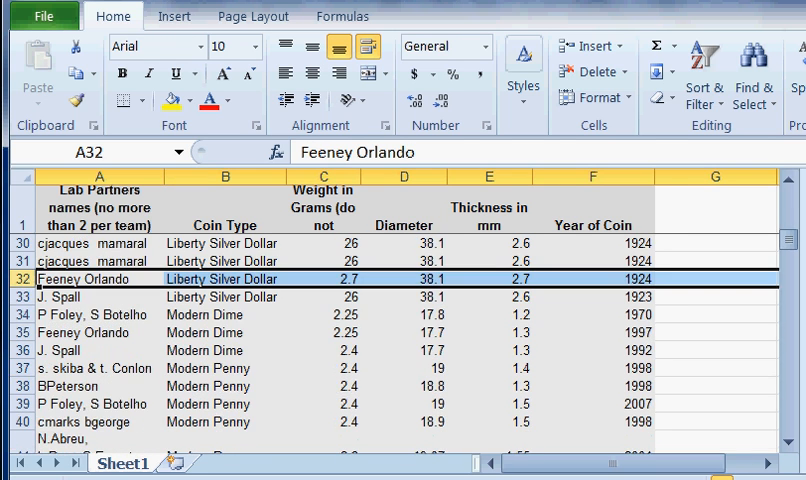
pyautogui.scroll(-3)
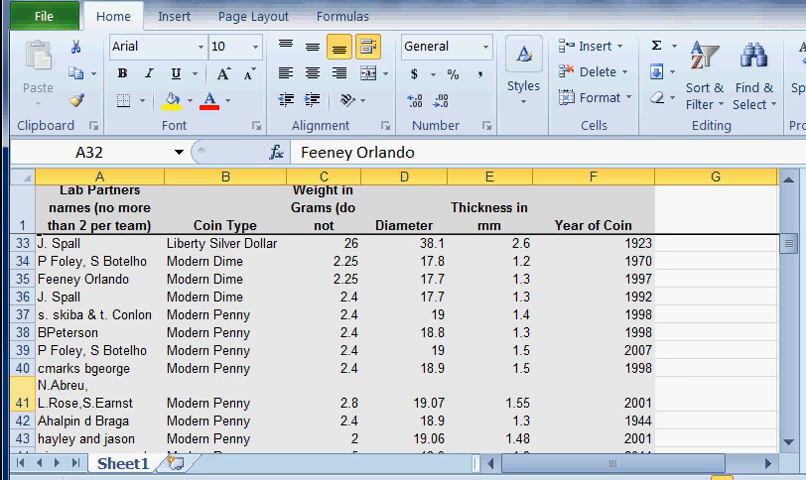
pyautogui.scroll(-3)
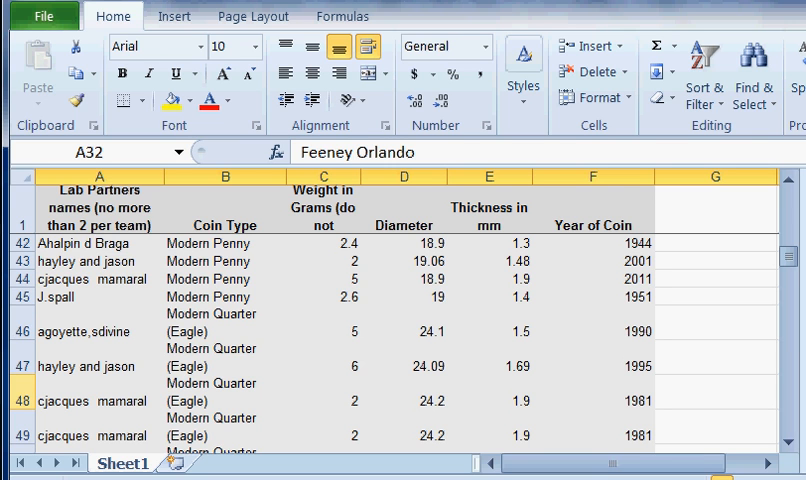
pyautogui.scroll(-3)
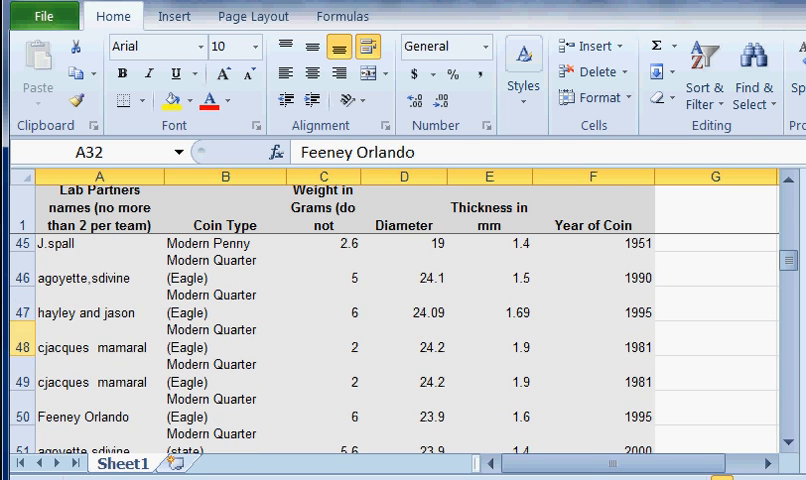
pyautogui.scroll(3)
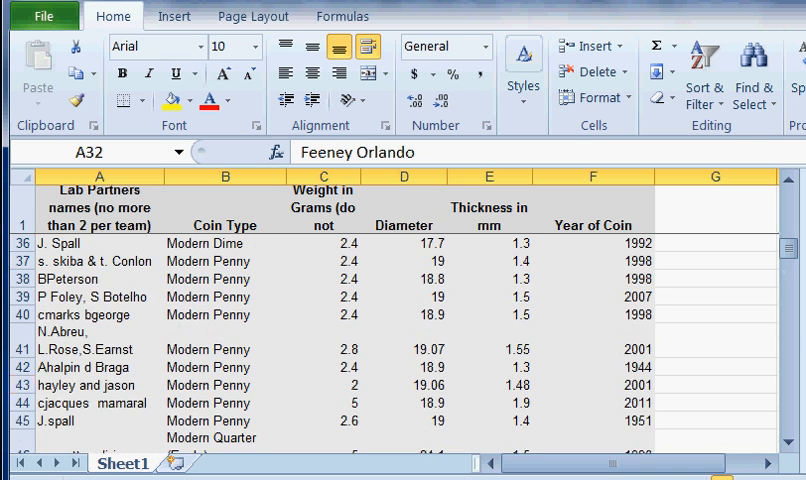
pyautogui.scroll(-3)
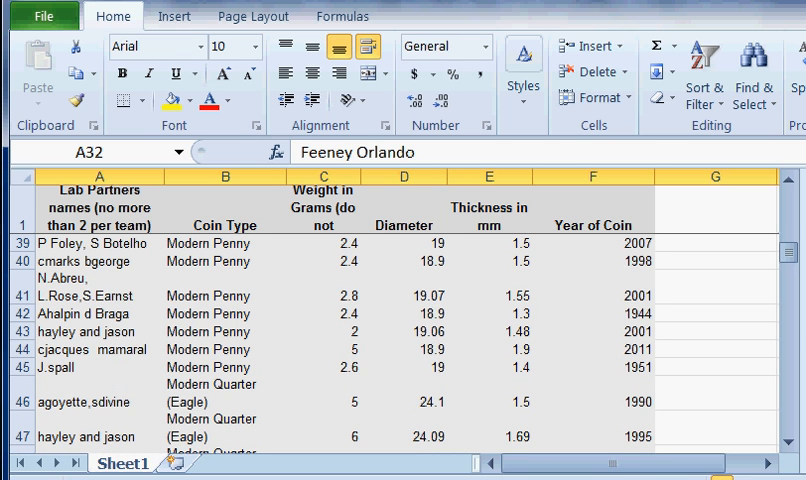
pyautogui.click(98, 349)
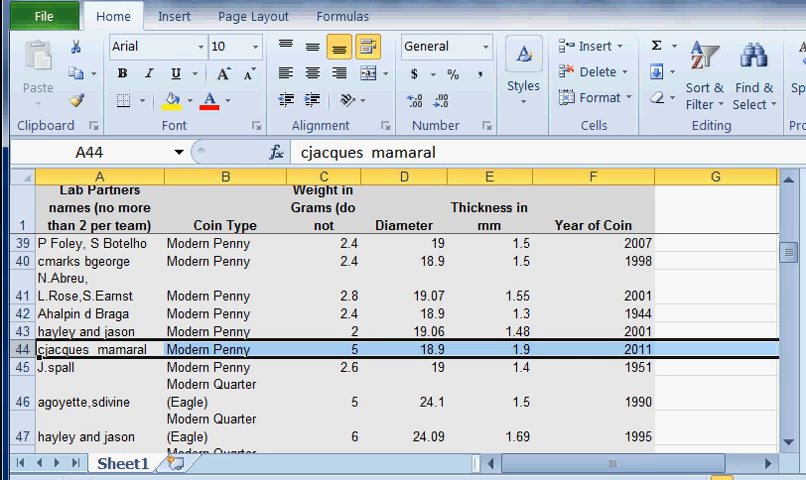
pyautogui.scroll(-3)
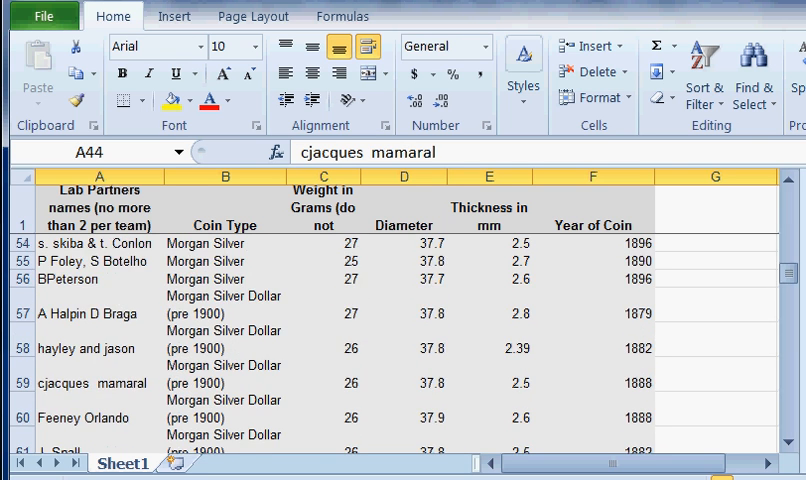
pyautogui.scroll(3)
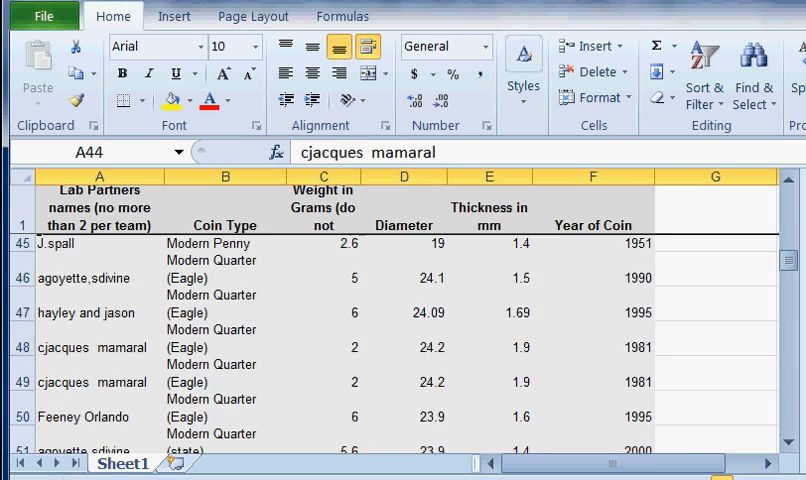
pyautogui.scroll(3)
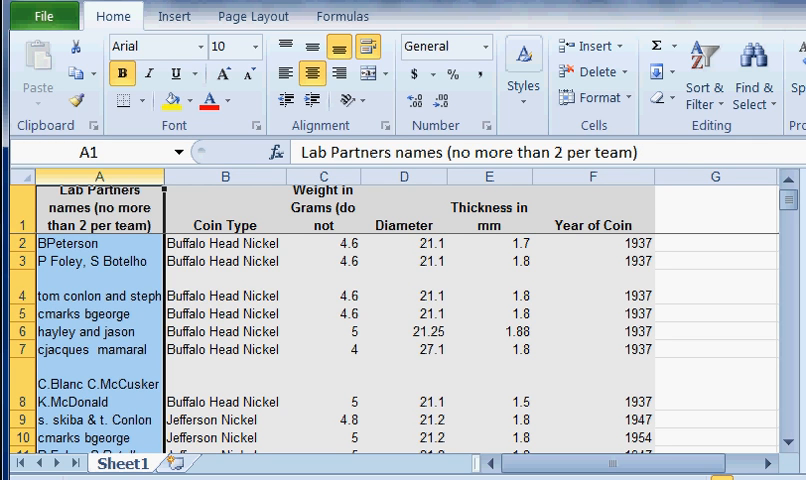
# Step: Delete the Lab Partners column so Coin Type becomes column A
pyautogui.rightClick(85, 200)
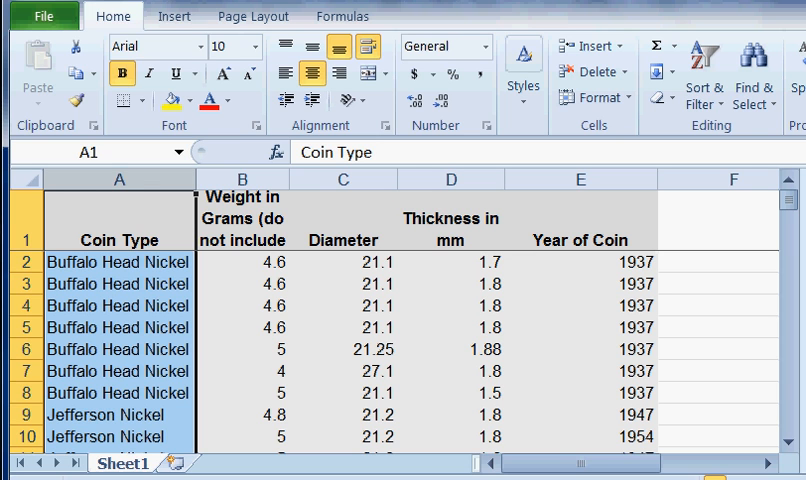
pyautogui.click(579, 179)
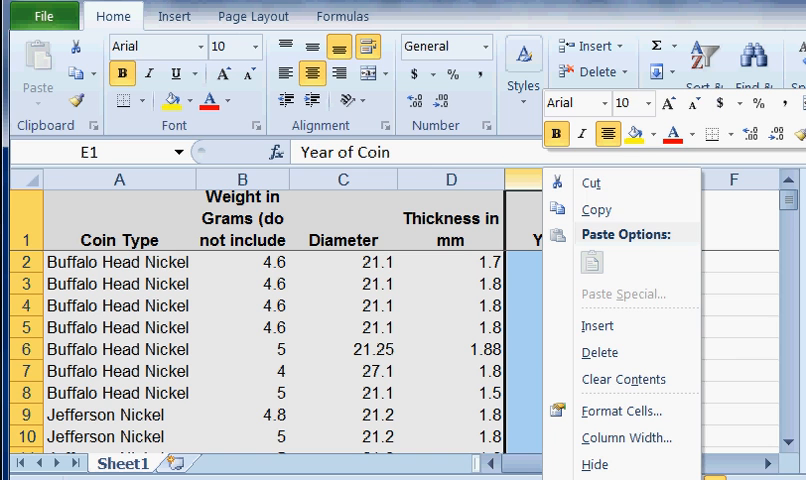
pyautogui.moveTo(597, 325)
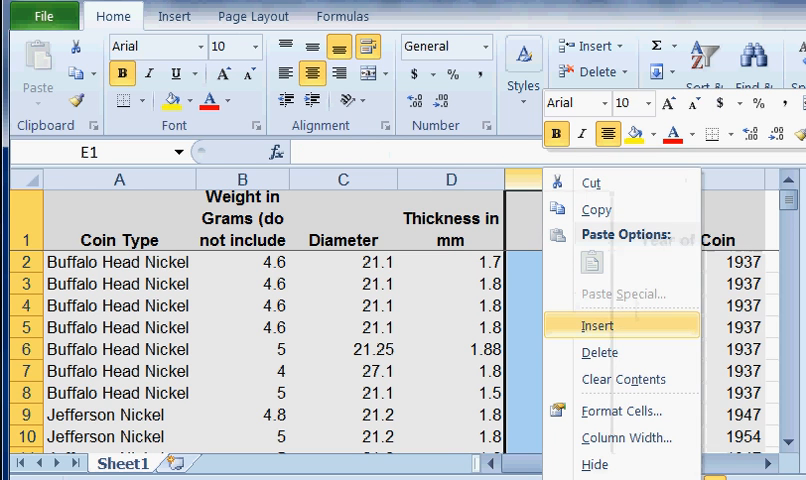
# Step: Insert a column before Year of Coin headed 'Volume in mm cubed'
pyautogui.click(597, 325)
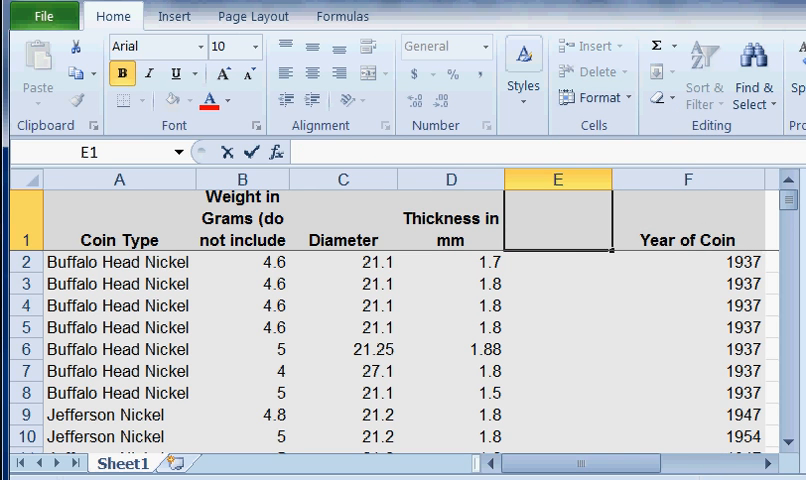
pyautogui.write('Volu')
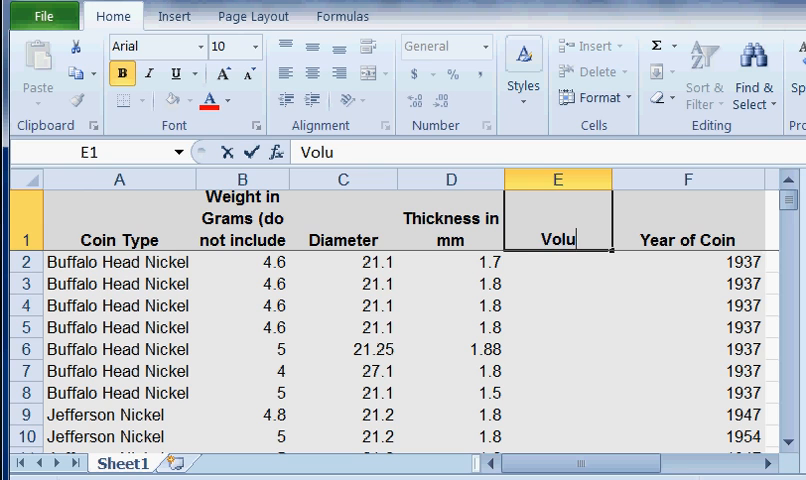
pyautogui.write('me in mm')
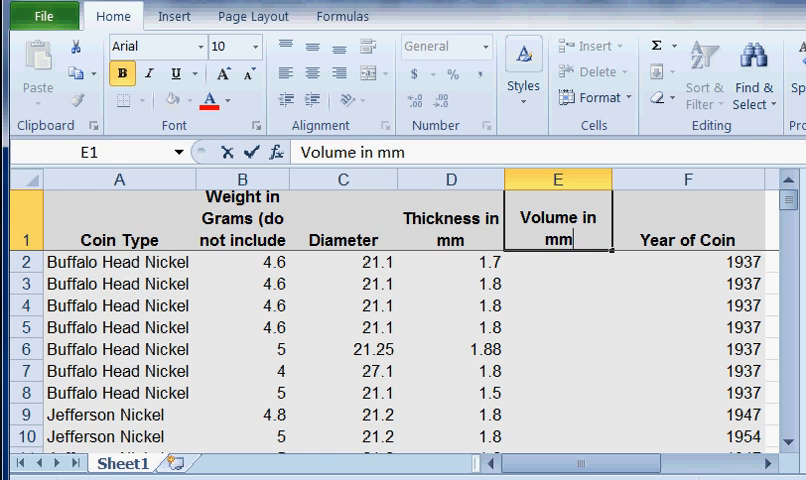
pyautogui.write('cubed')
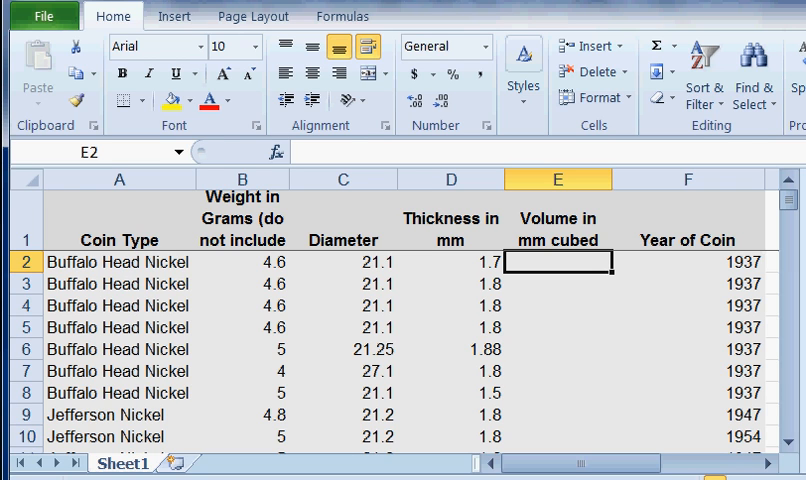
pyautogui.click(342, 262)
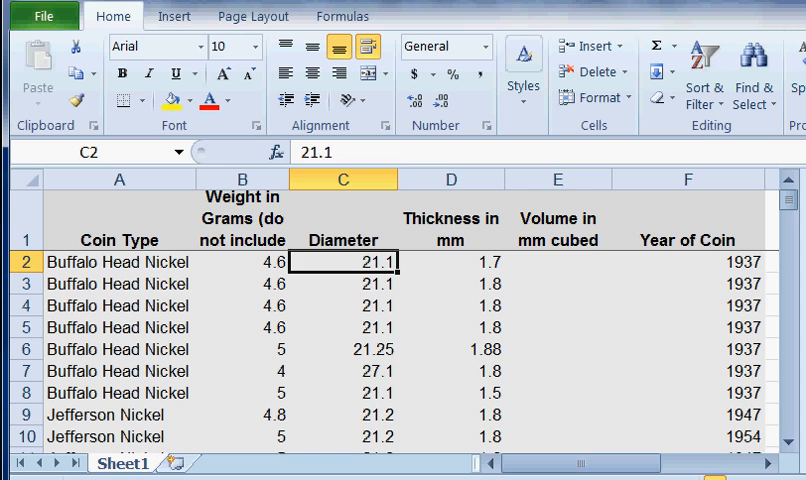
pyautogui.click(557, 262)
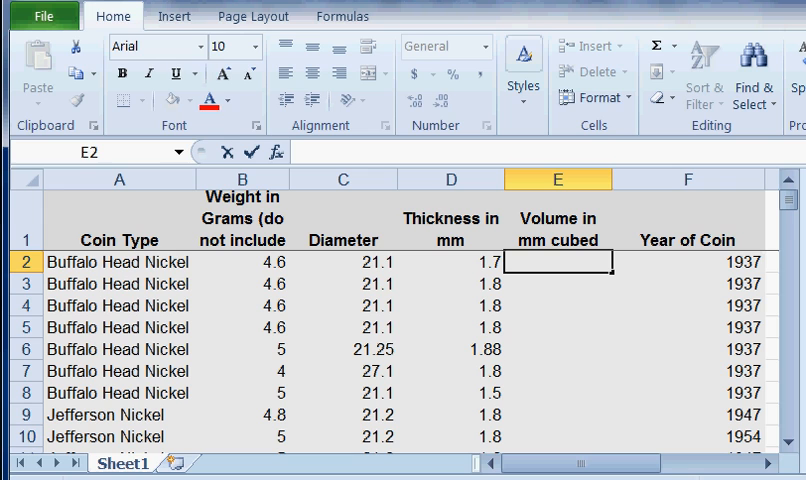
# Step: Enter =3.14*(C2/2)*(C2/2) in E2, giving 349.48985
pyautogui.write('=')
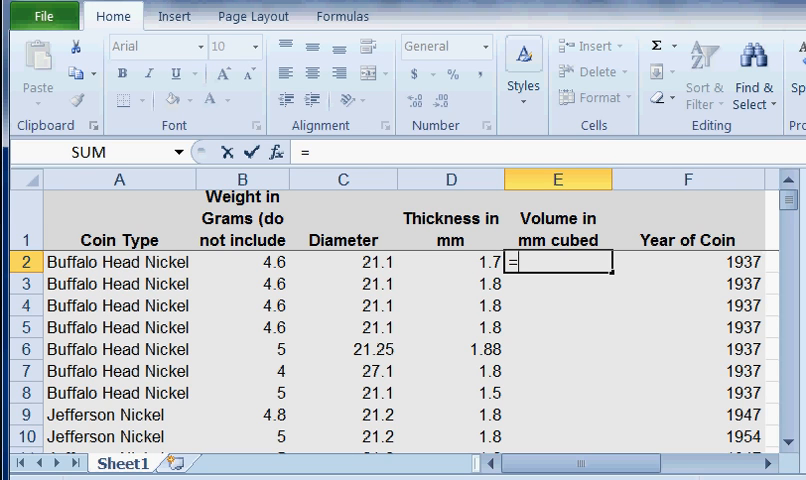
pyautogui.write('3')
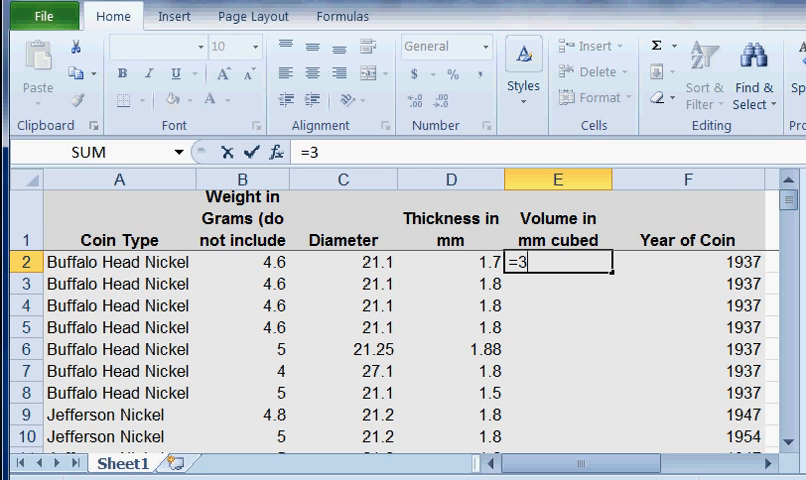
pyautogui.write('.14')
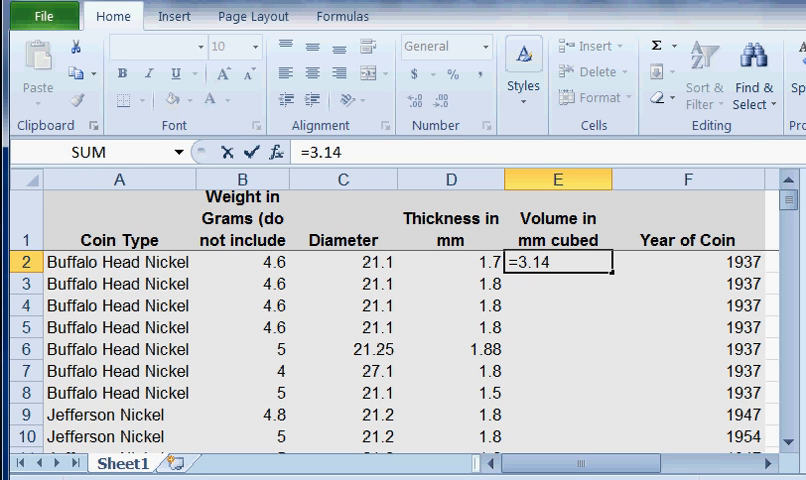
pyautogui.write('*')
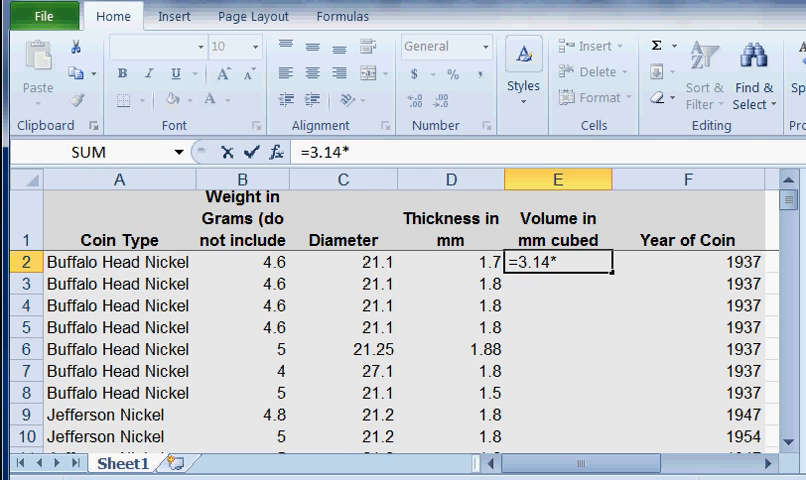
pyautogui.write('(')
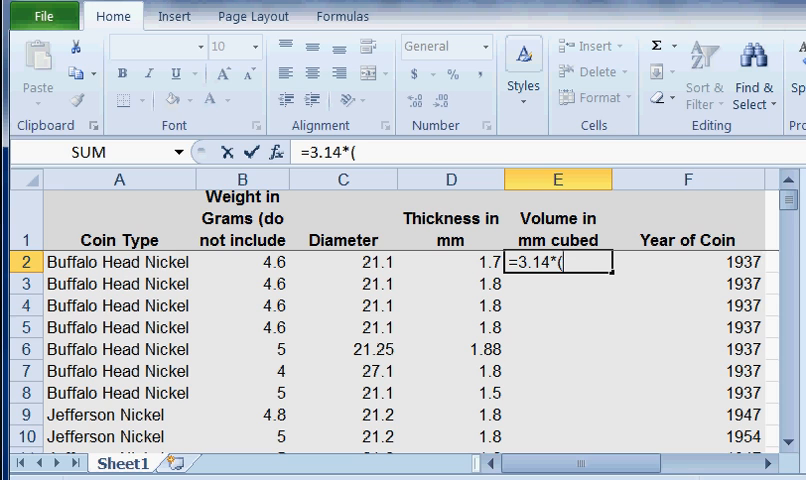
pyautogui.click(342, 262)
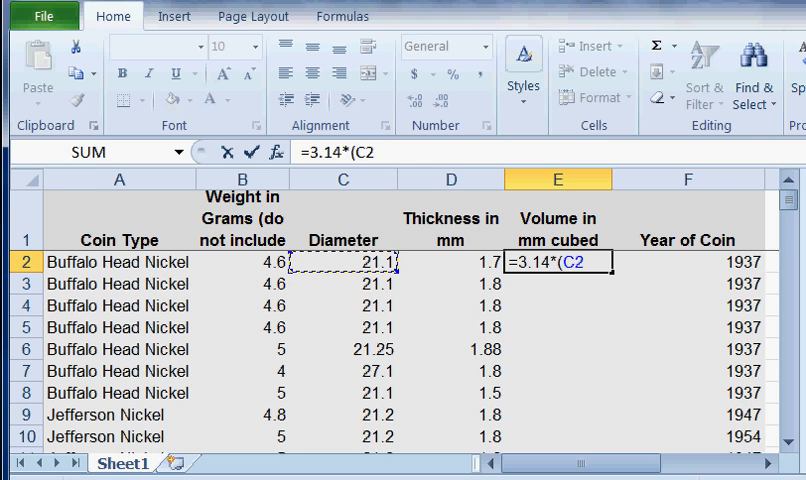
pyautogui.write('/')
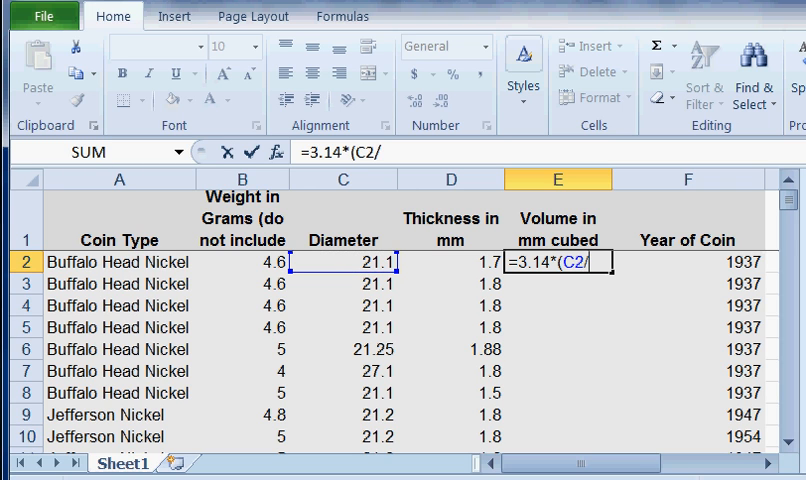
pyautogui.write('/2)')
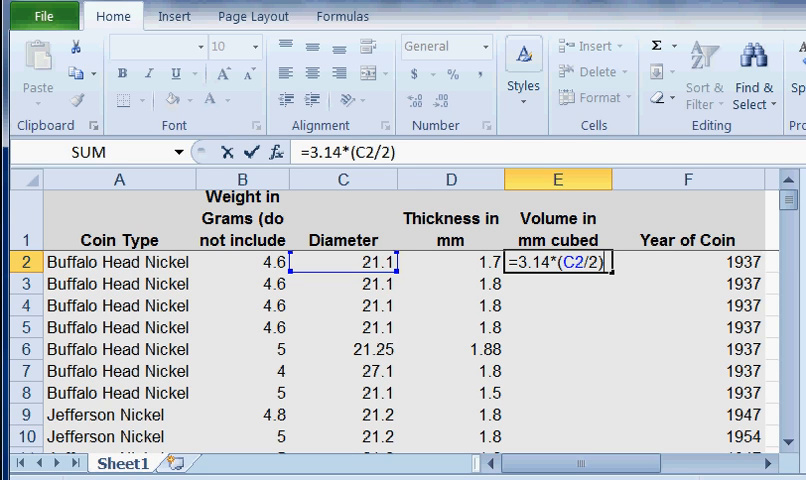
pyautogui.write('*')
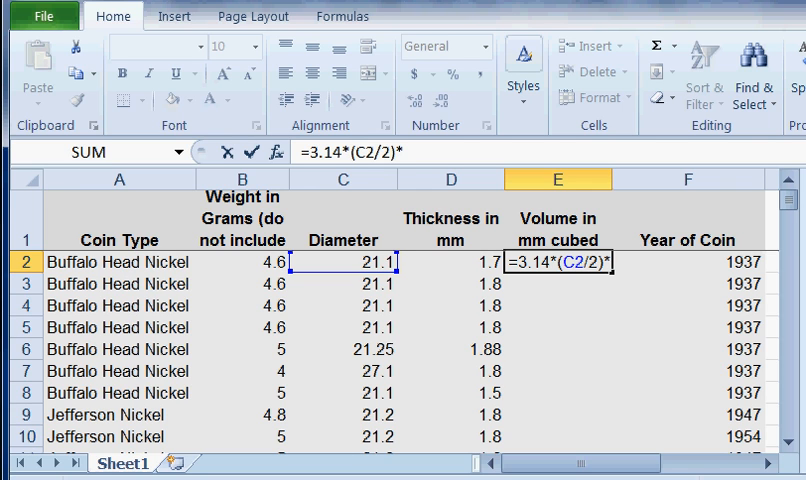
pyautogui.write('(C2')
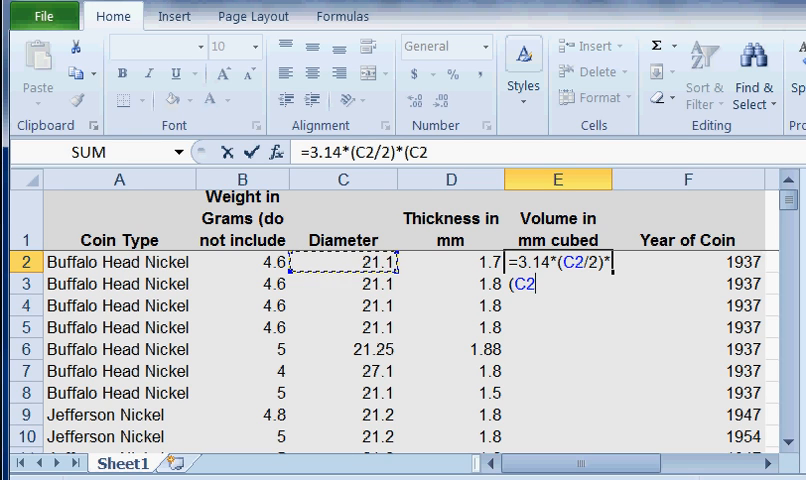
pyautogui.write('/2')
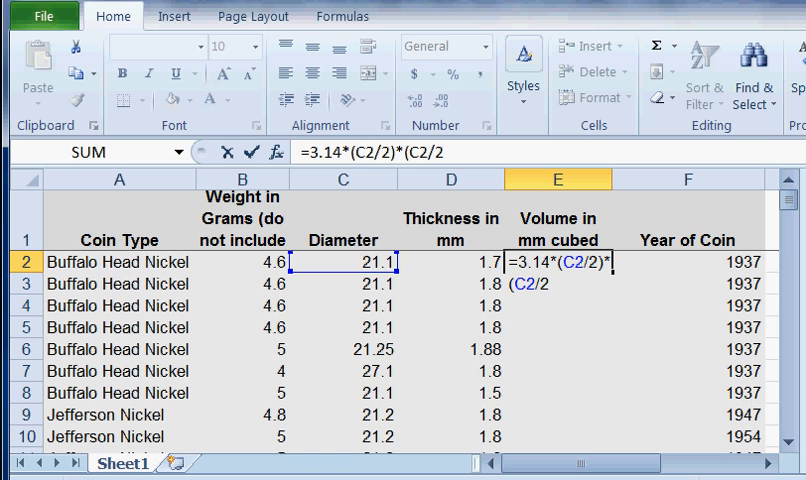
pyautogui.write(')')
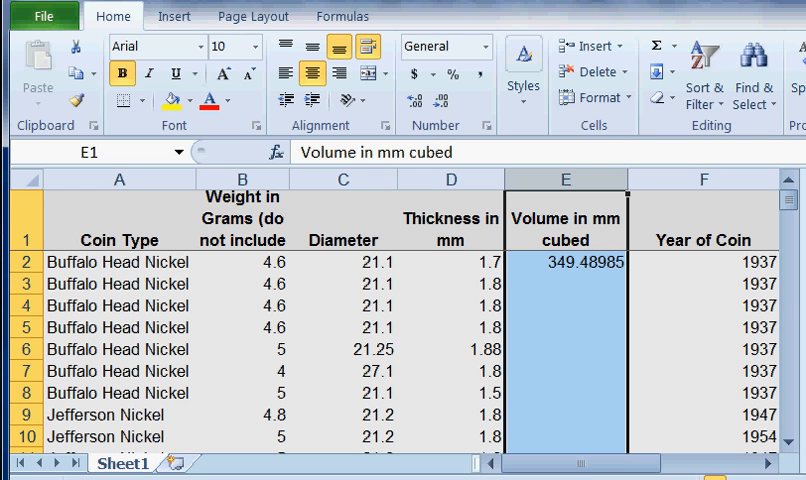
# Step: Reopen cell E2's formula =3.14*(C2/2)*(C2/2) for editing
pyautogui.click(565, 262)
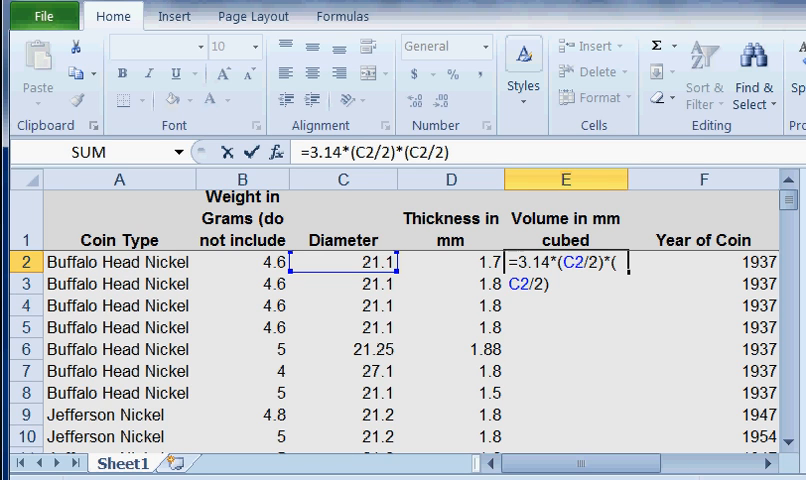
# Step: Change E2 to =(3.14*(C2/2)*(C2/2))*D2, giving 594.132745
pyautogui.write('(')
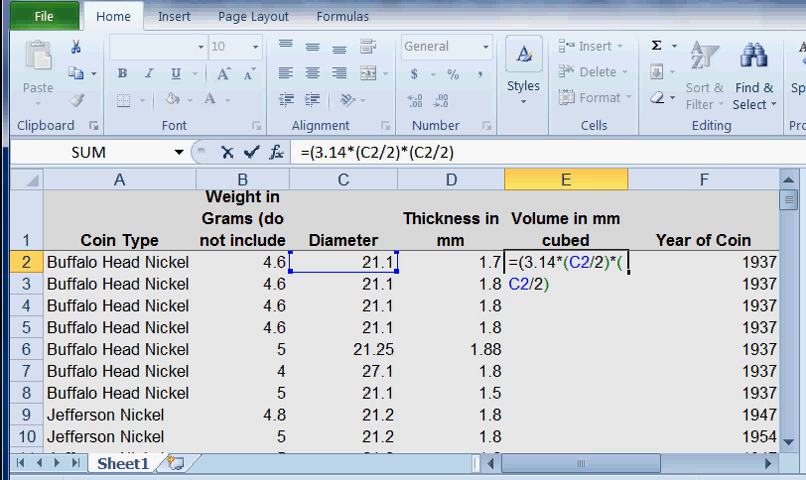
pyautogui.write(')')
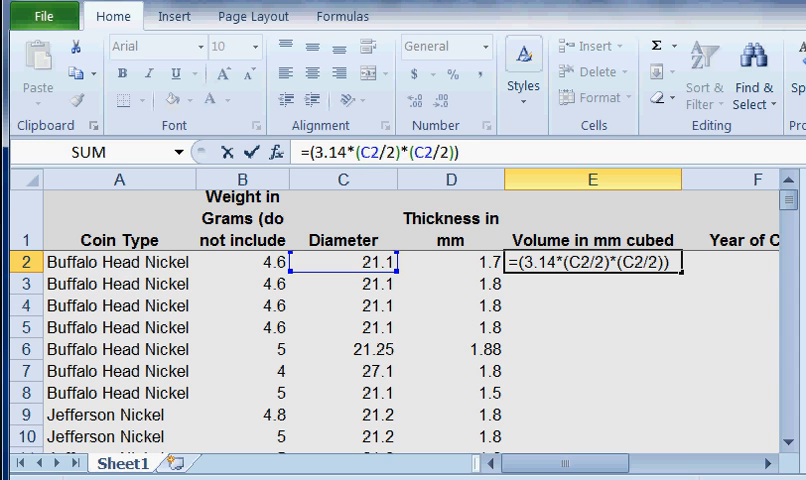
pyautogui.write('*')
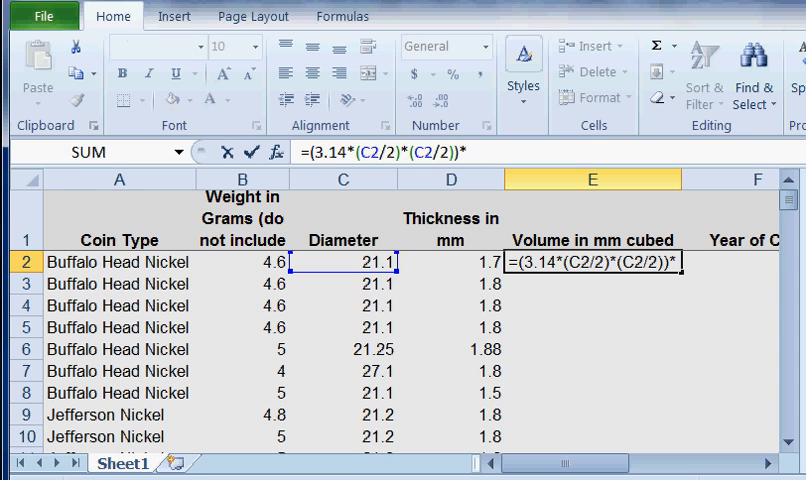
pyautogui.click(450, 262)
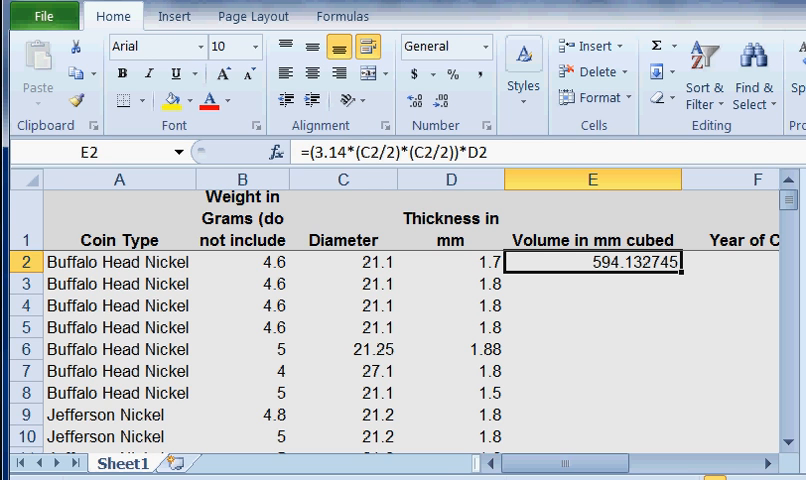
# Step: Fill the E2 volume formula down through row 71
pyautogui.scroll(-3)
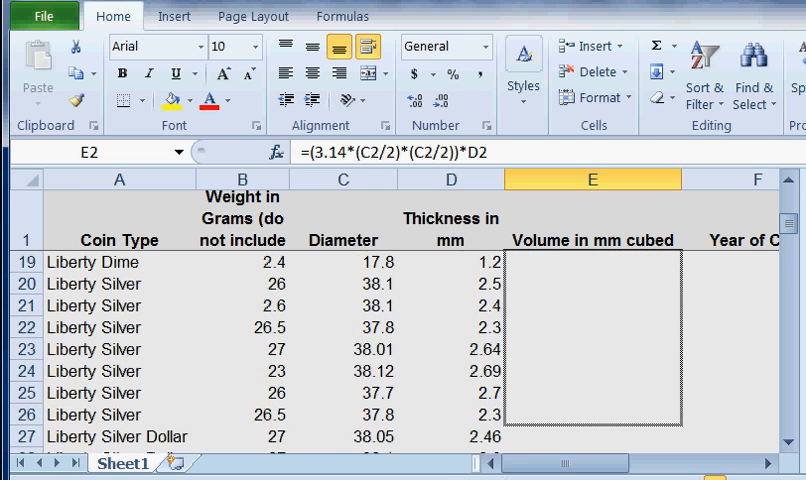
pyautogui.scroll(-3)
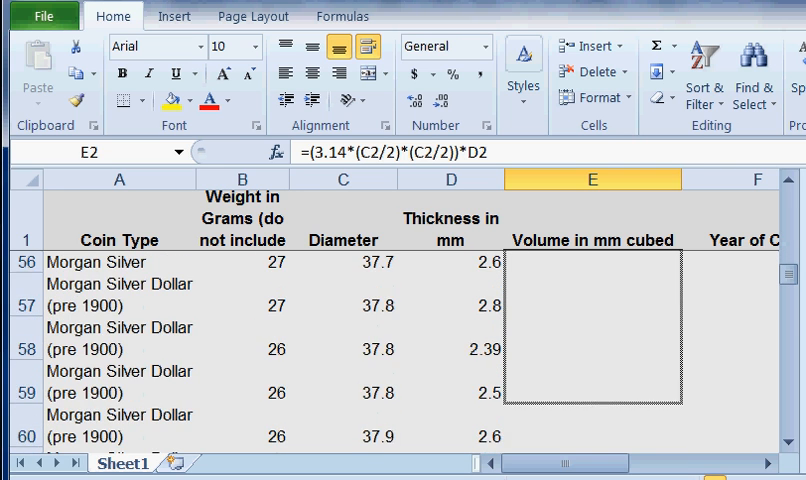
pyautogui.scroll(-3)
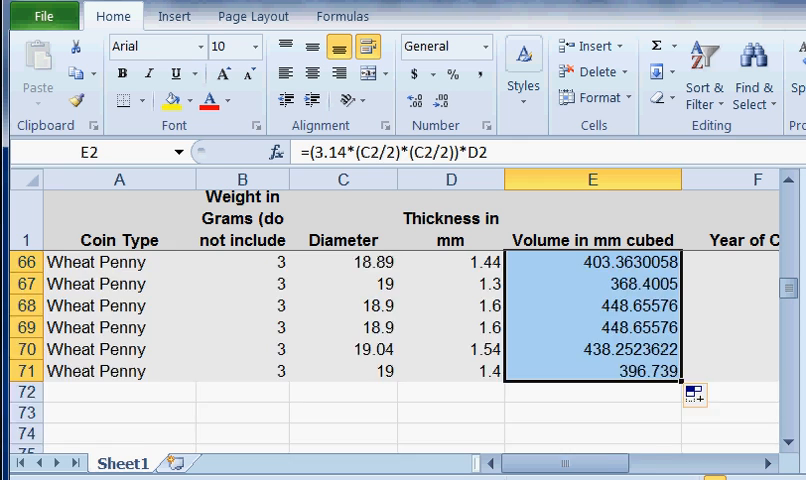
pyautogui.scroll(3)
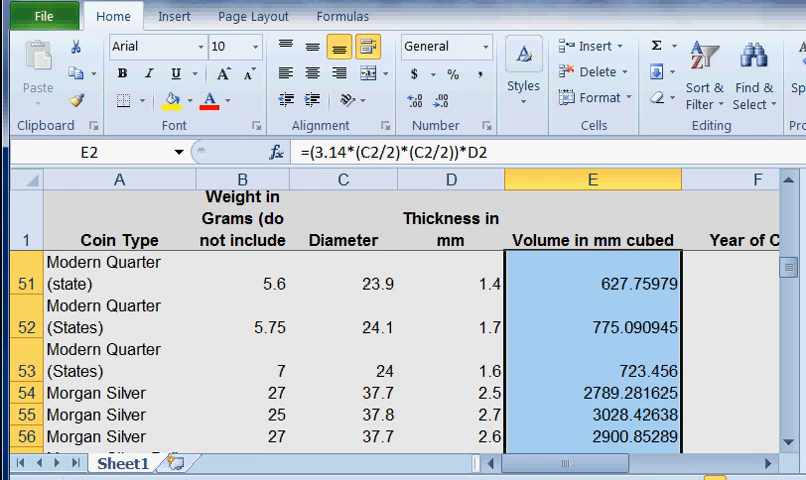